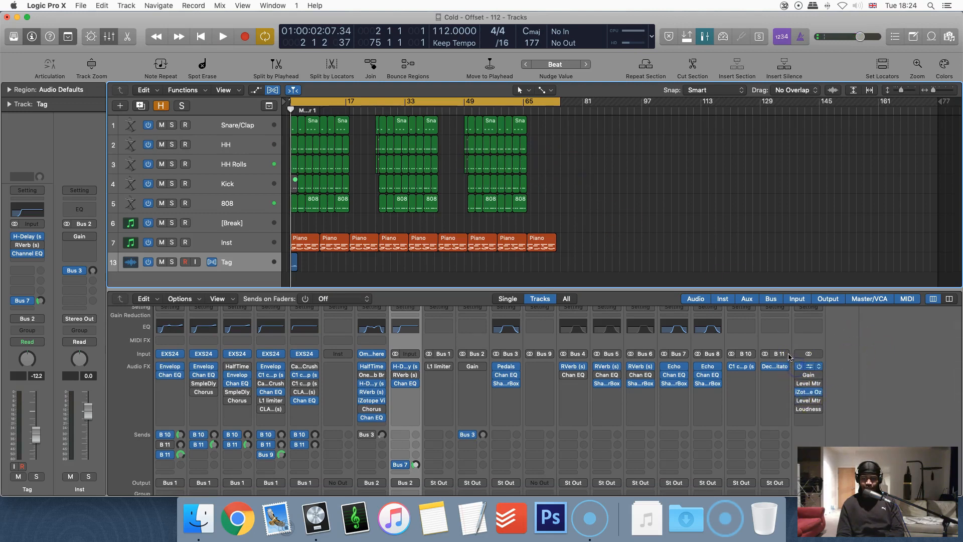
- Start playback of the trap beat with the mixer showing pan, level and faders
{"action": "left_click", "coordinate": [223, 36]}
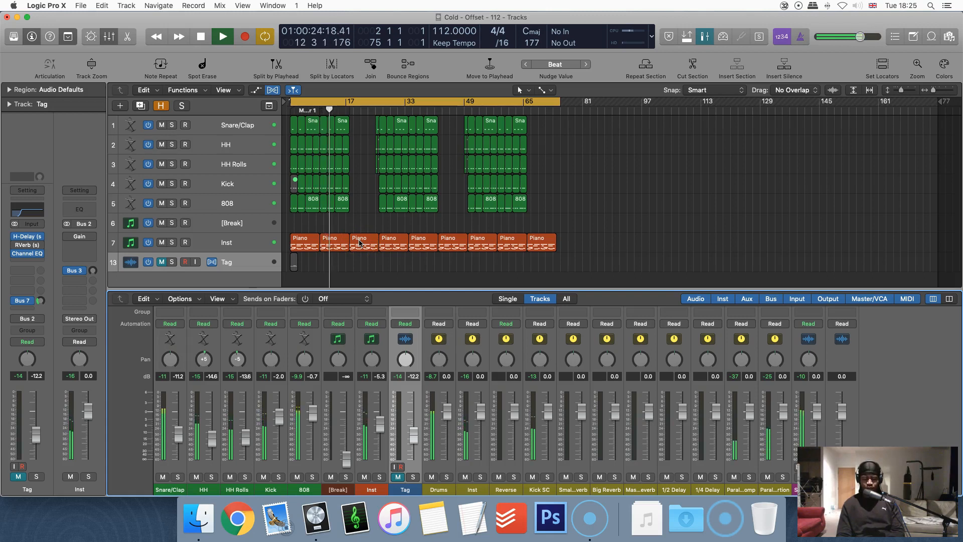
- Stop the beat and play it again from the top of the song
{"action": "left_click", "coordinate": [200, 36]}
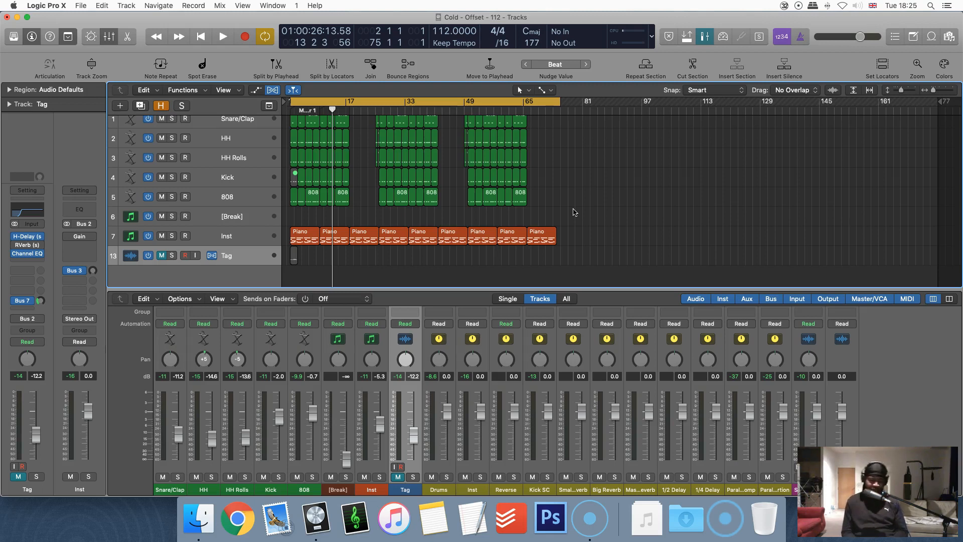
{"action": "left_click", "coordinate": [222, 36]}
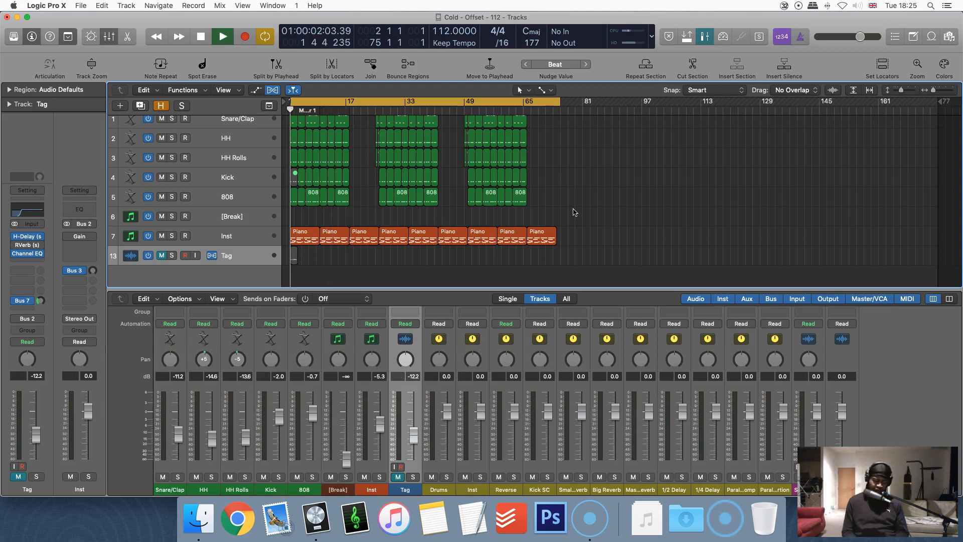
- Raise the HH and HH Rolls faders about 1 dB each, then stop playback
{"action": "left_click", "coordinate": [222, 36]}
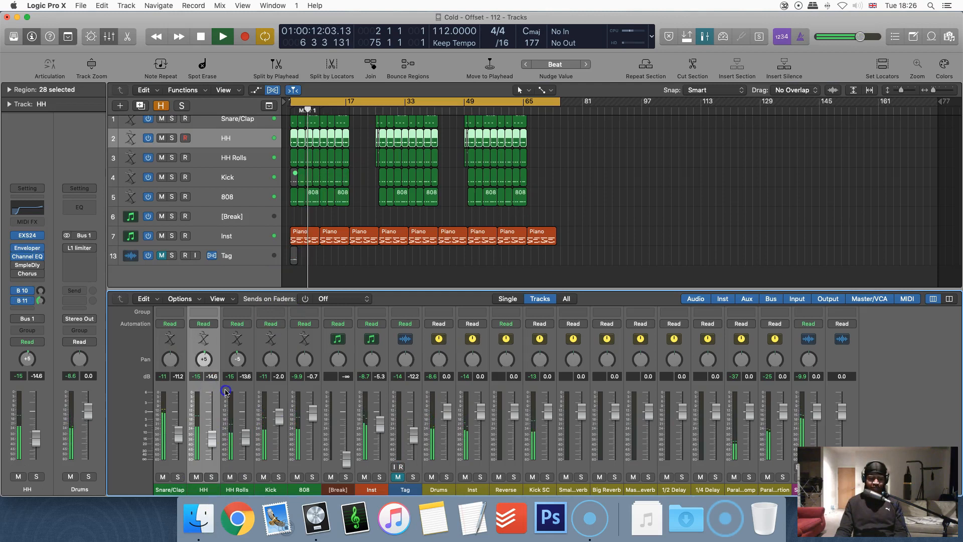
{"action": "left_click_drag", "start_coordinate": [225, 392], "coordinate": [211, 438]}
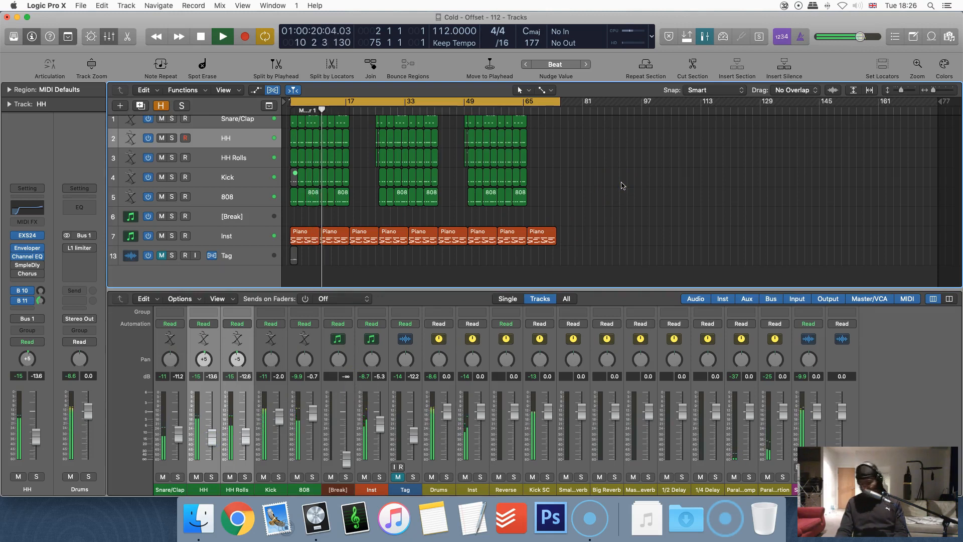
{"action": "left_click", "coordinate": [200, 36]}
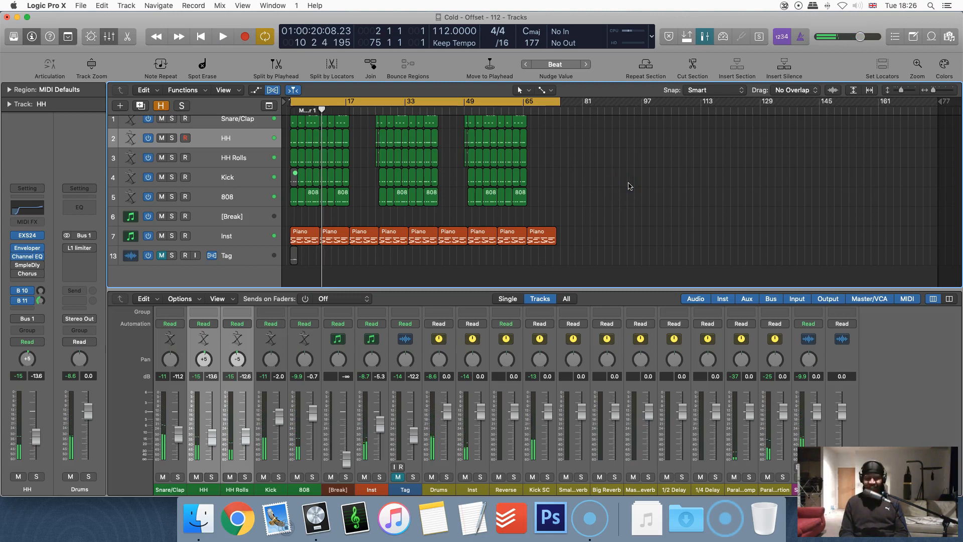